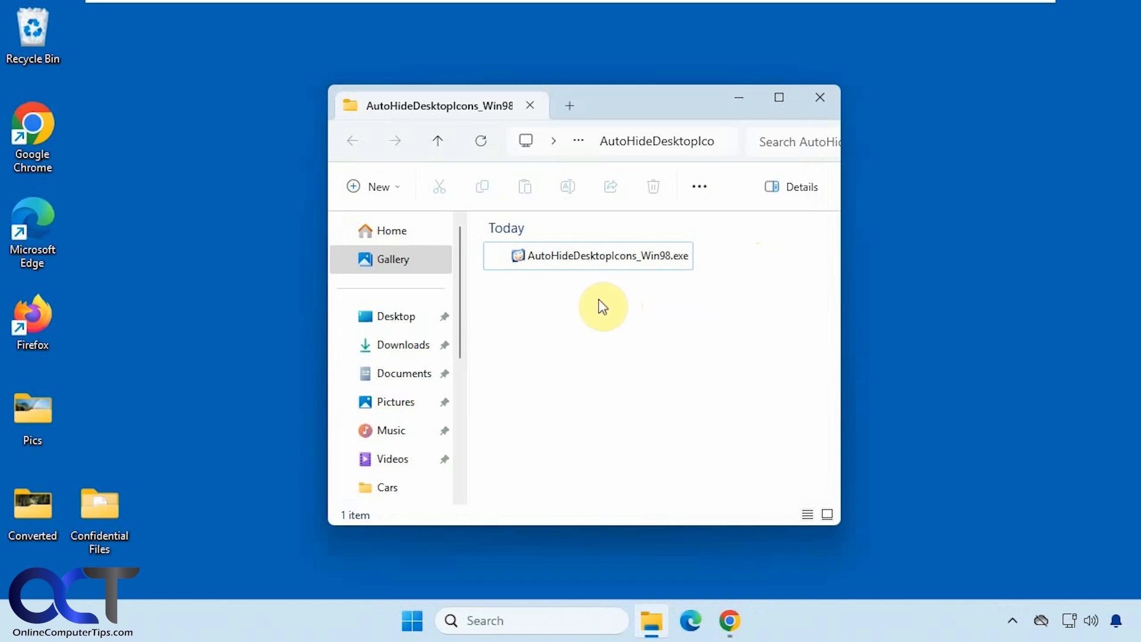
{"action": "mouse_move", "coordinate": [658, 261]}
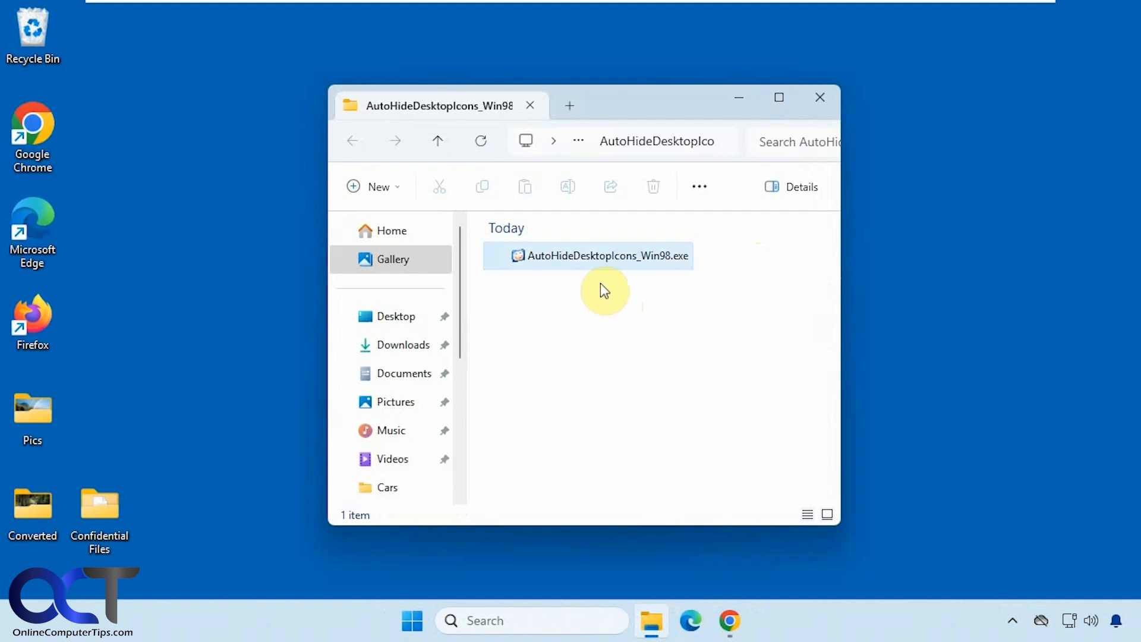
Step: Launch AutoHideDesktopIcons.exe and switch its interface language from German to English via # LNG
{"action": "double_click", "coordinate": [606, 255]}
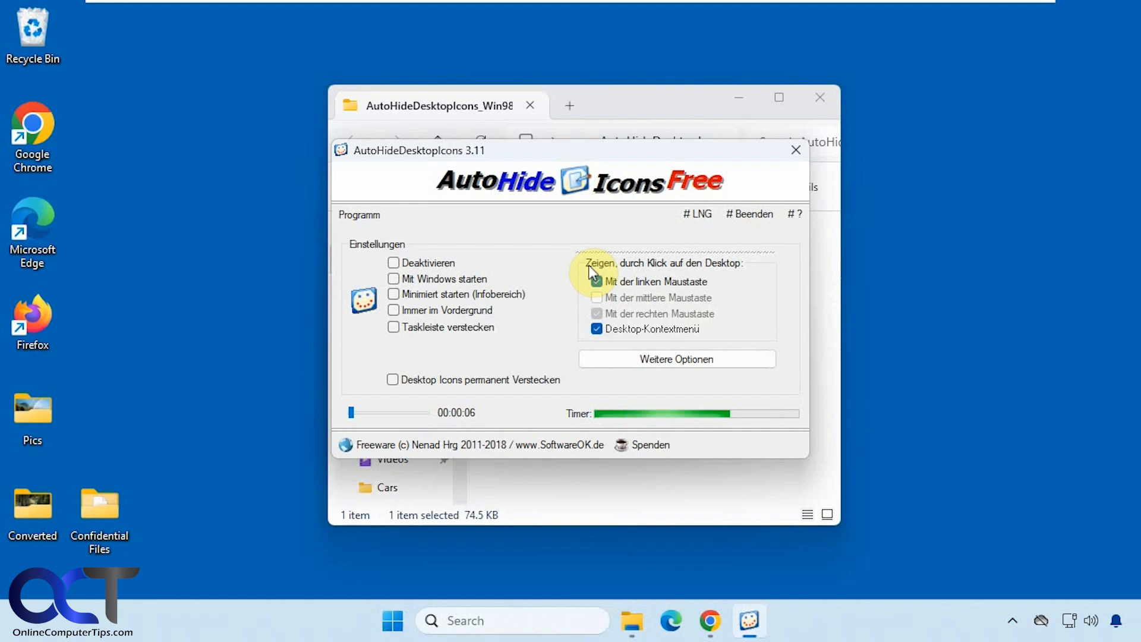
{"action": "left_click", "coordinate": [597, 282]}
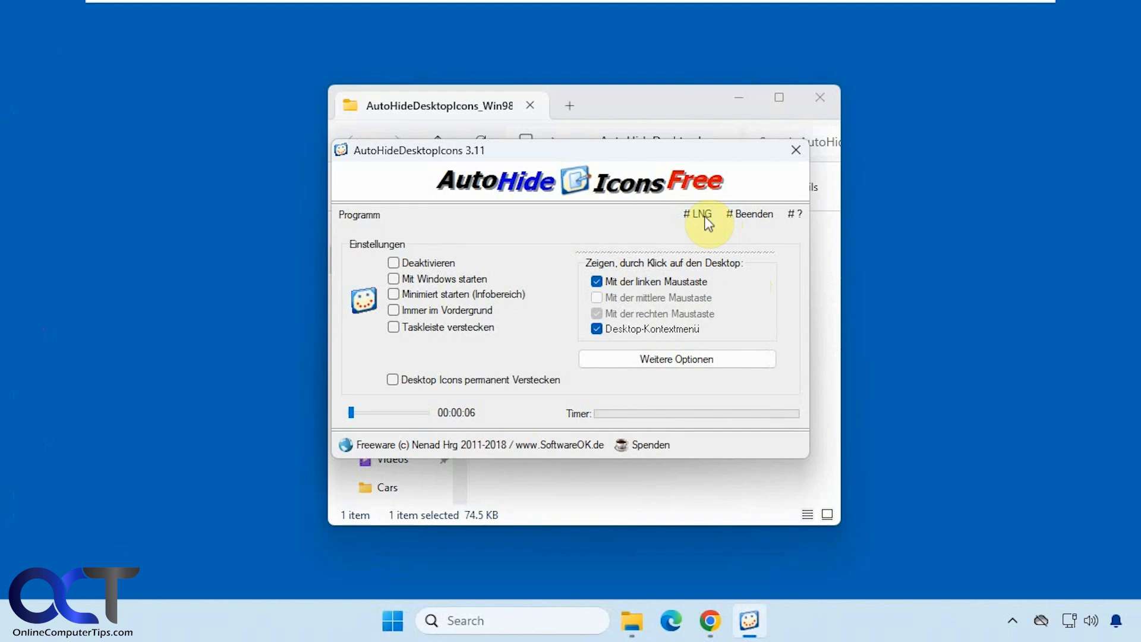
{"action": "left_click", "coordinate": [696, 213]}
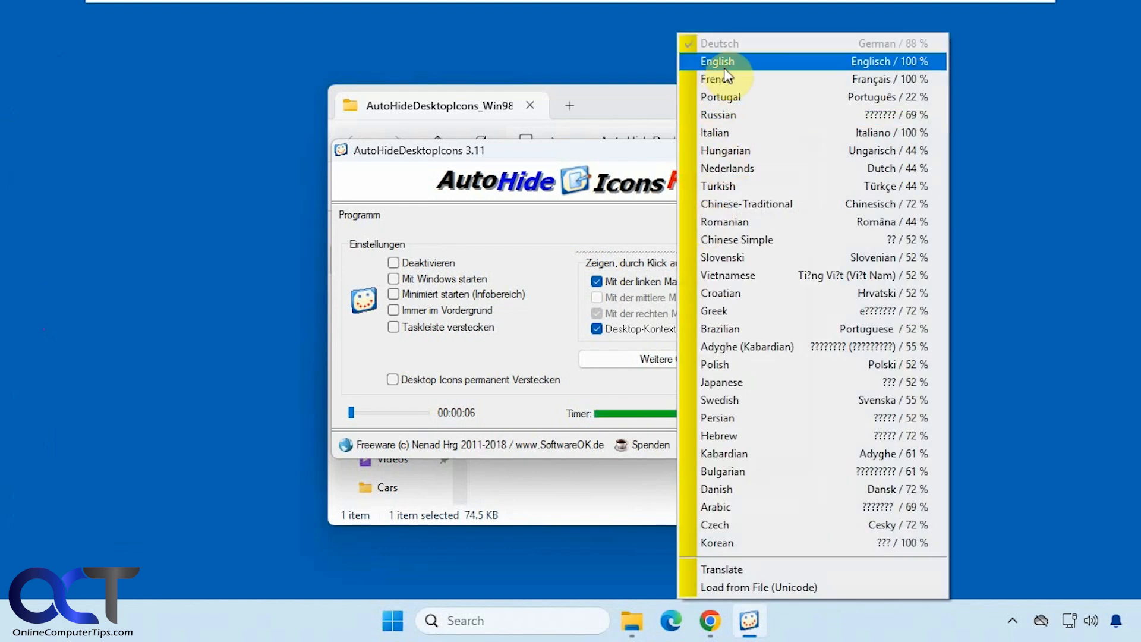
{"action": "left_click", "coordinate": [717, 60]}
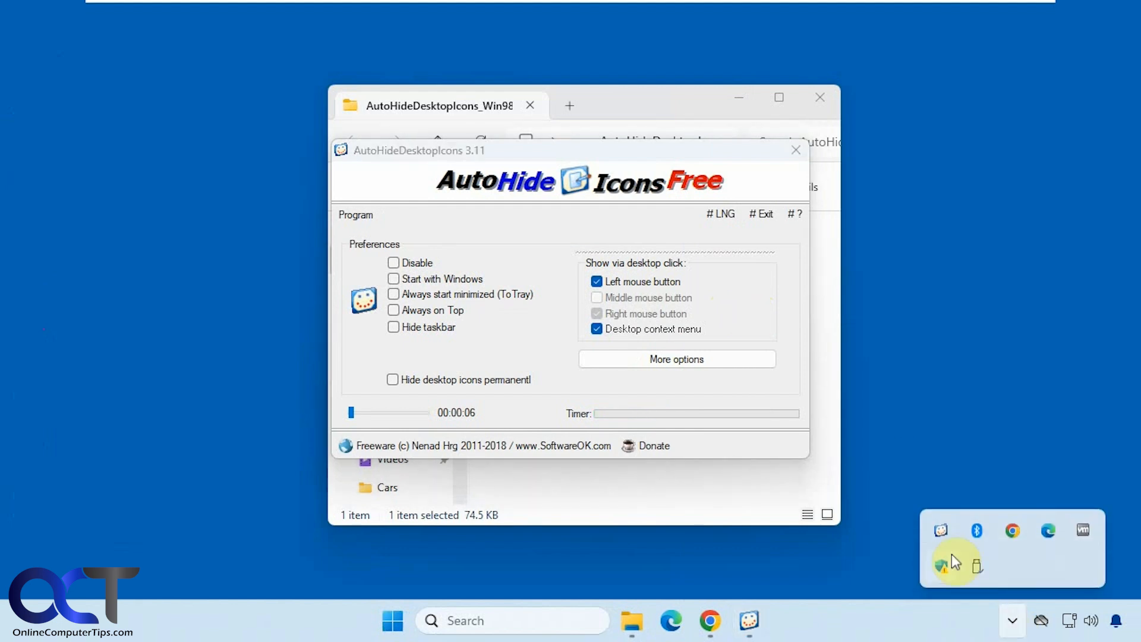
{"action": "mouse_move", "coordinate": [553, 326]}
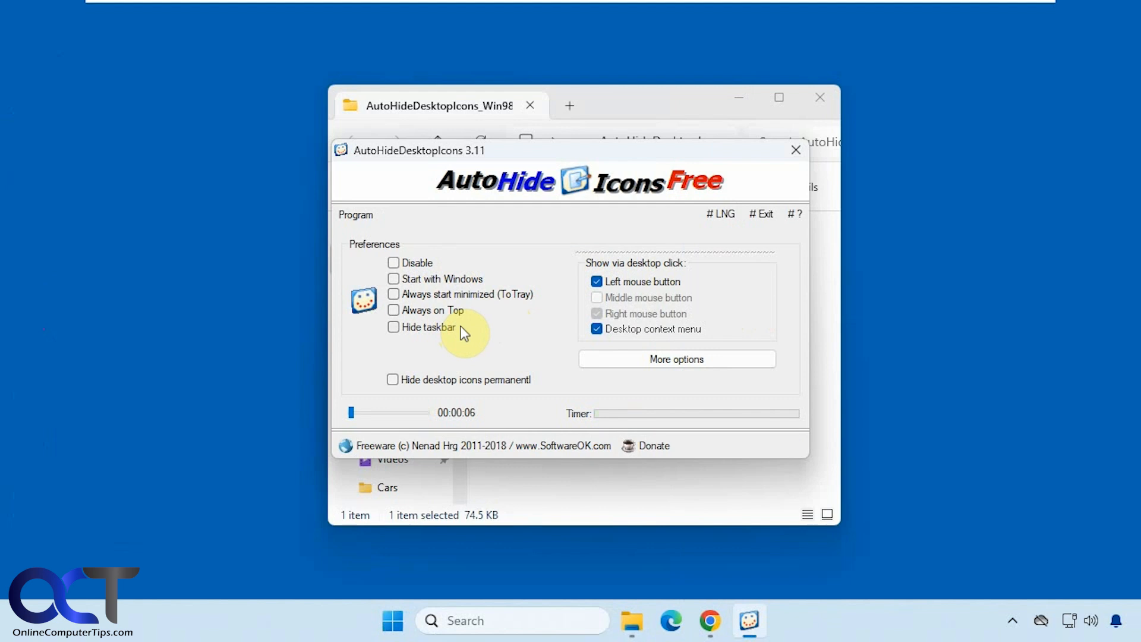
{"action": "left_click", "coordinate": [676, 359]}
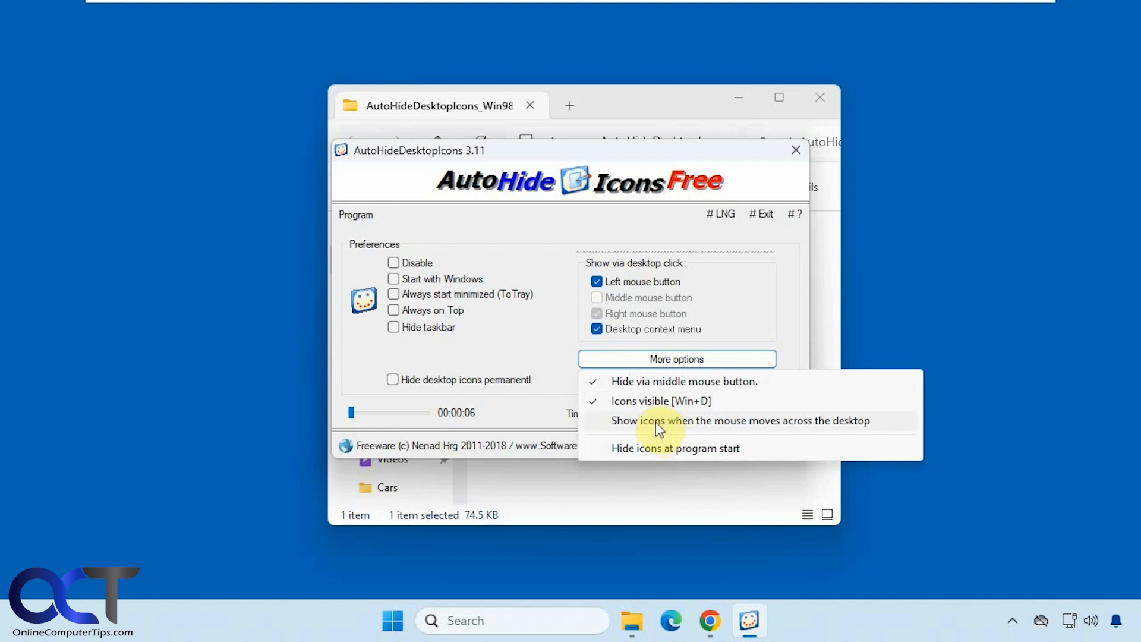
{"action": "mouse_move", "coordinate": [542, 364]}
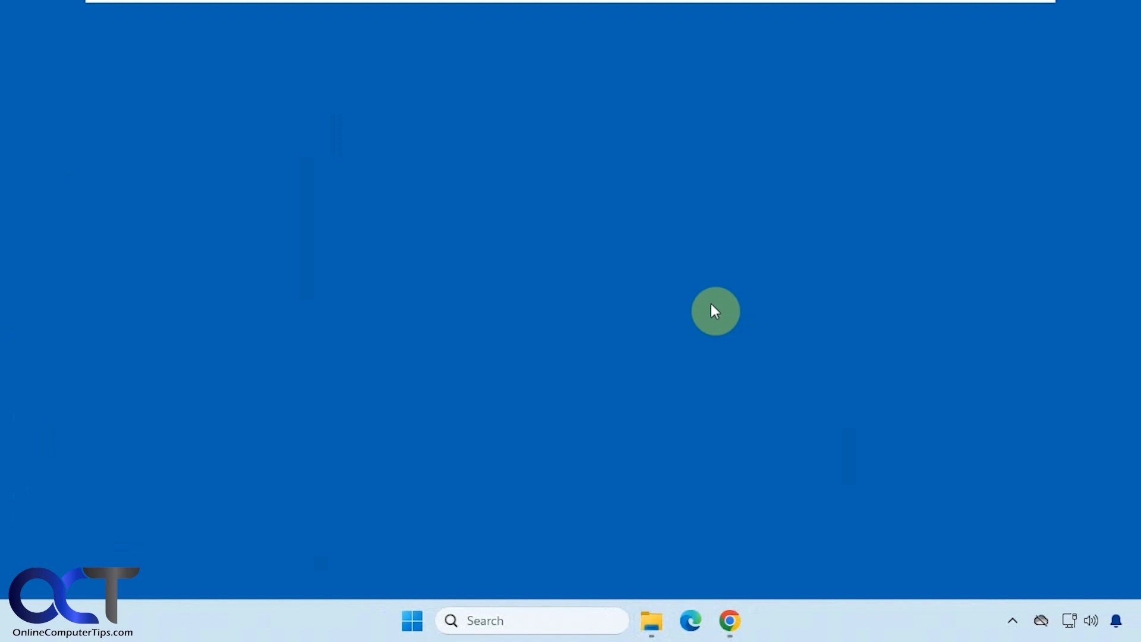
Step: Restore the settings window from the tray overflow's AutoHideDesktopIcons icon
{"action": "left_click", "coordinate": [1011, 620]}
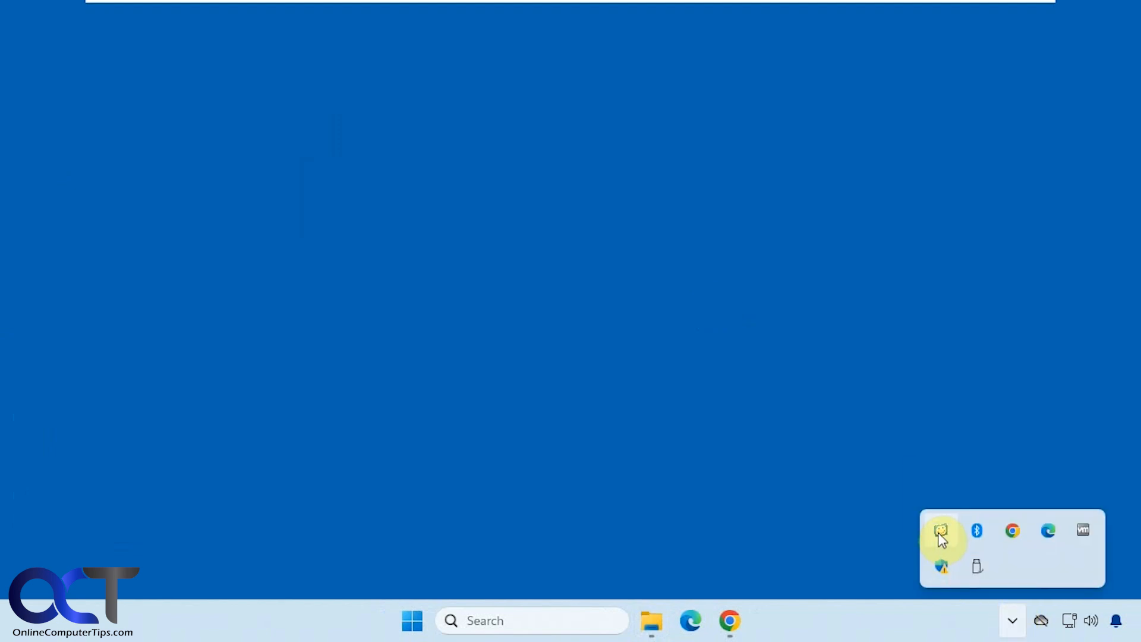
{"action": "left_click", "coordinate": [941, 530]}
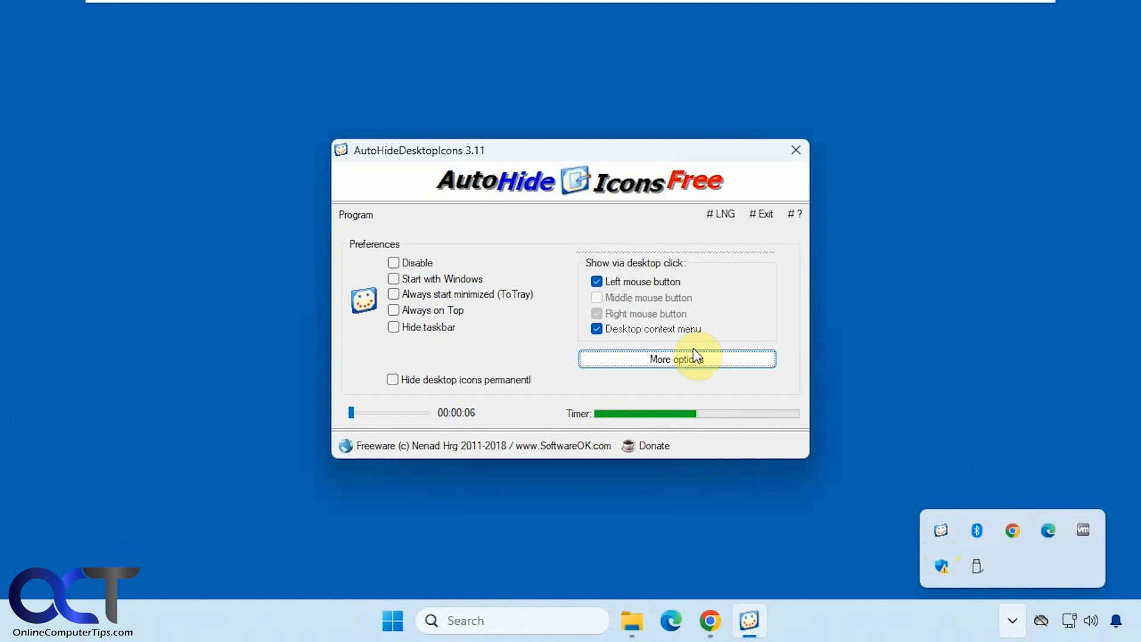
{"action": "mouse_move", "coordinate": [652, 424]}
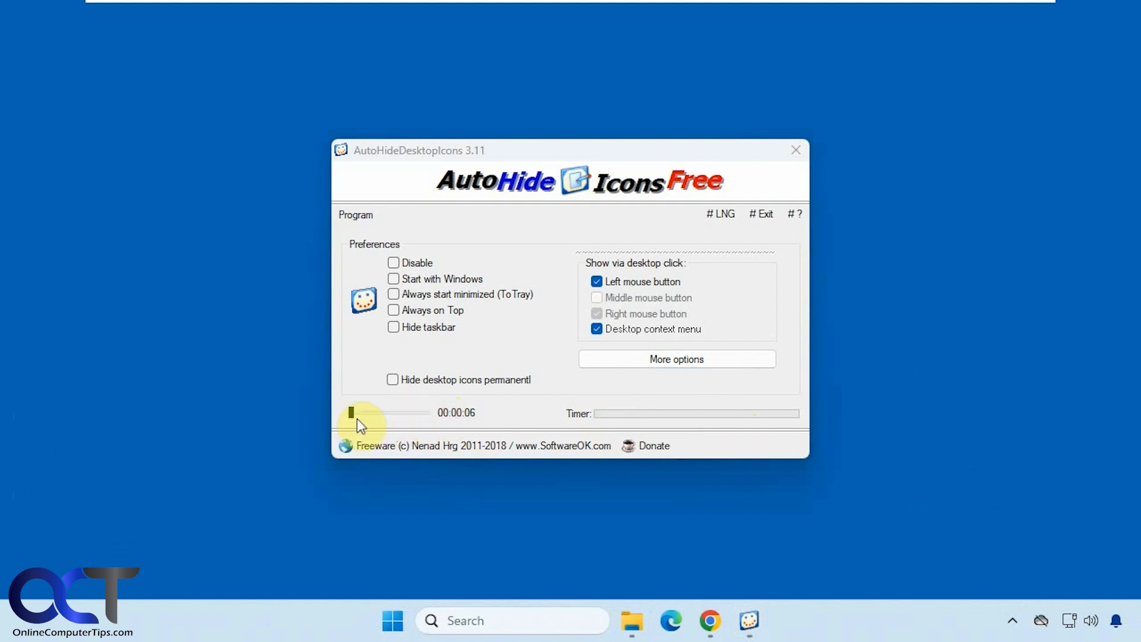
{"action": "left_click_drag", "start_coordinate": [352, 413], "coordinate": [426, 413]}
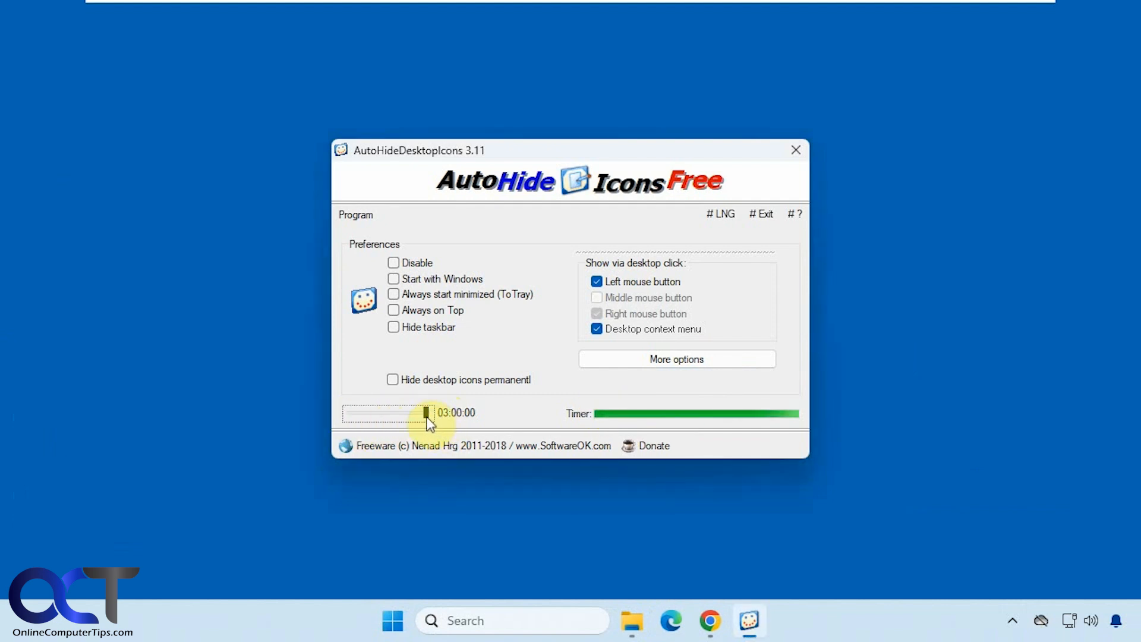
{"action": "left_click_drag", "start_coordinate": [426, 412], "coordinate": [378, 413]}
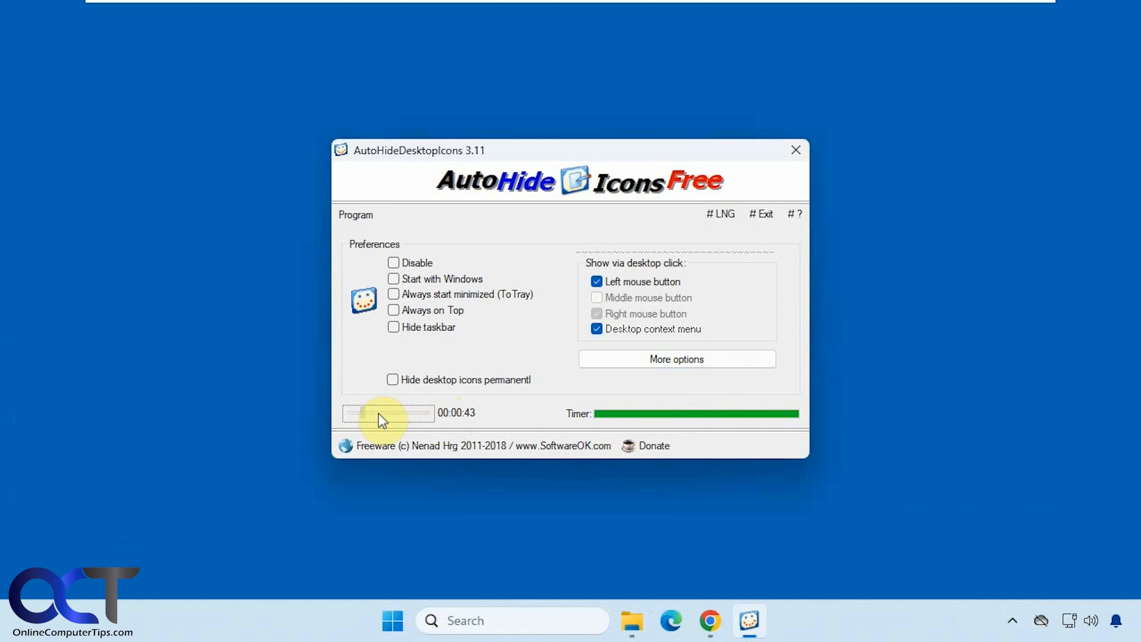
{"action": "left_click_drag", "start_coordinate": [382, 412], "coordinate": [353, 413]}
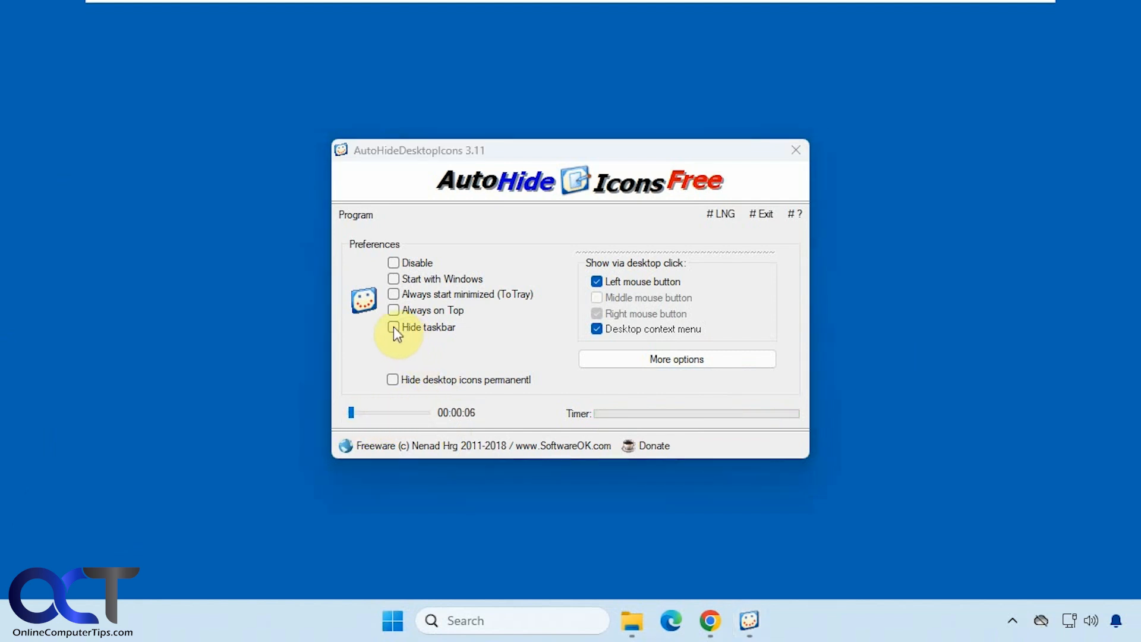
Step: Enable the Hide taskbar option in Preferences so the taskbar disappears too
{"action": "left_click", "coordinate": [394, 329]}
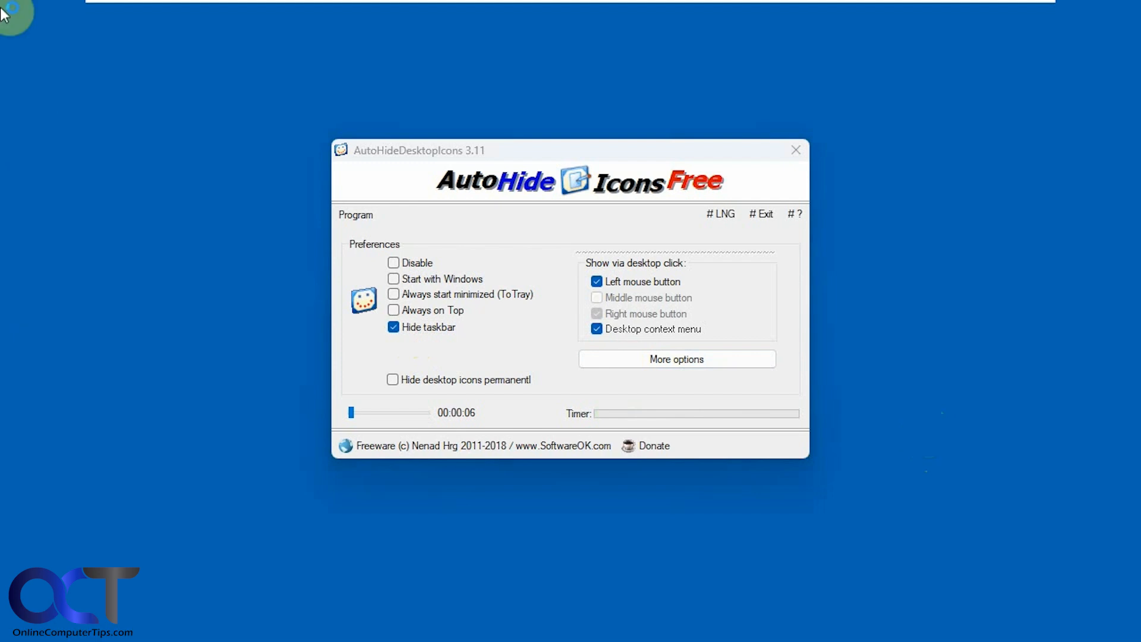
{"action": "mouse_move", "coordinate": [927, 432]}
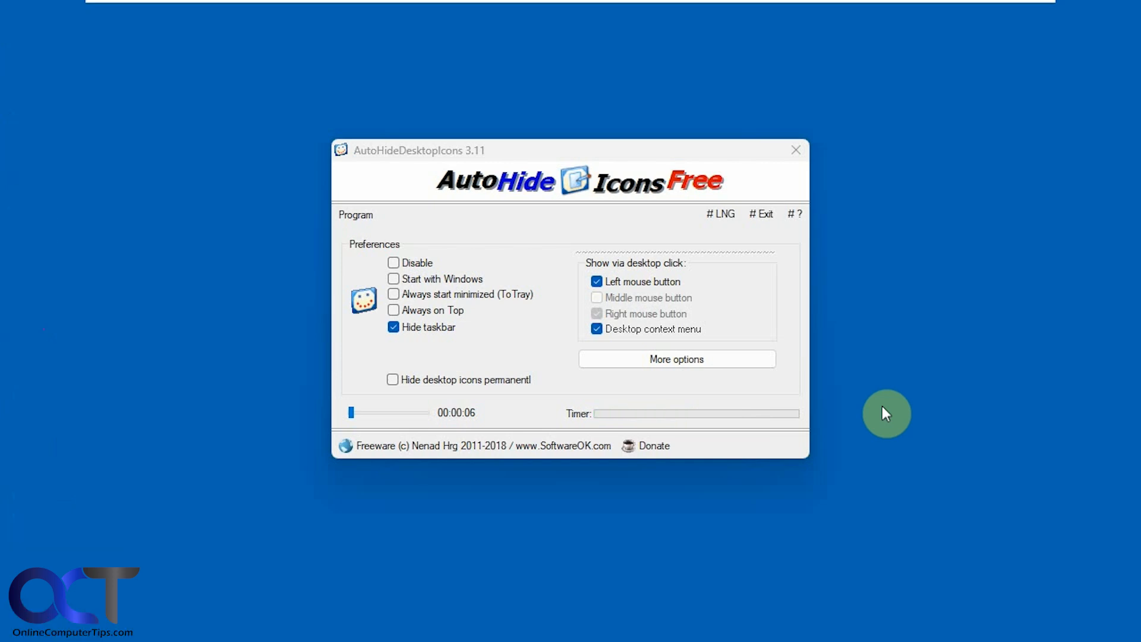
Step: Enable 'Show icons when the mouse moves across the desktop' under More options
{"action": "left_click", "coordinate": [677, 360]}
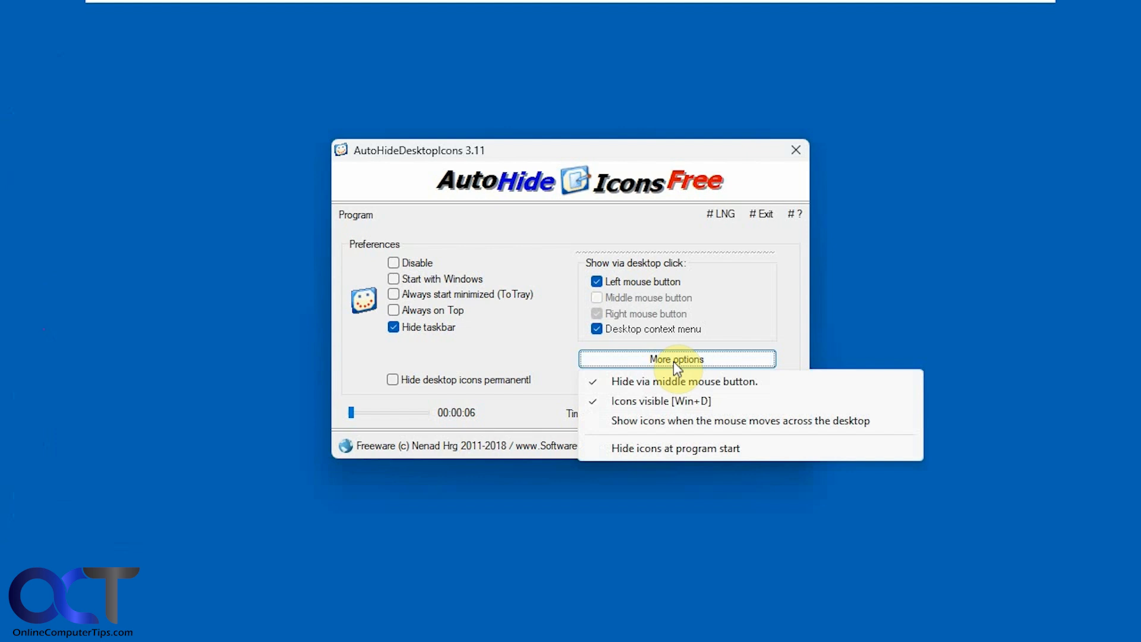
{"action": "mouse_move", "coordinate": [683, 425]}
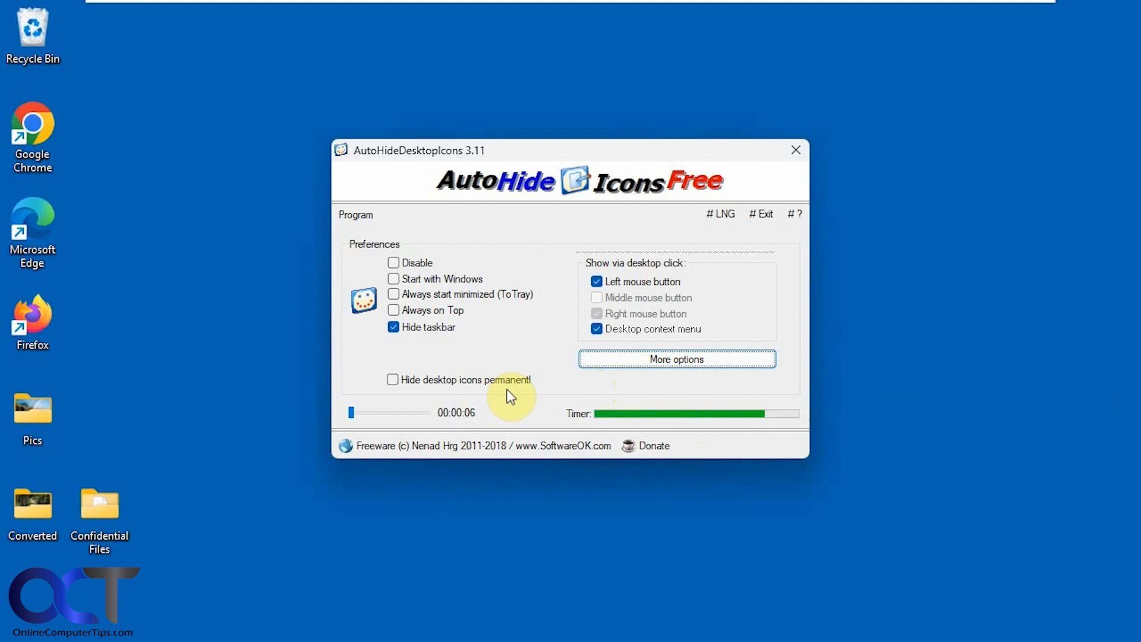
{"action": "left_click", "coordinate": [677, 359]}
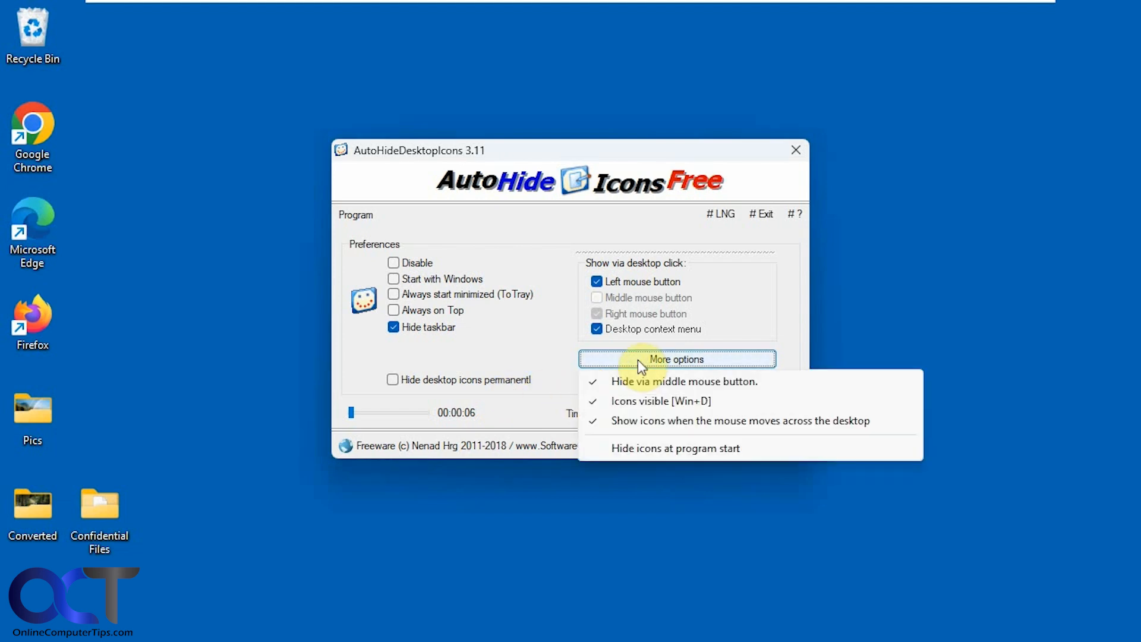
{"action": "left_click", "coordinate": [547, 373]}
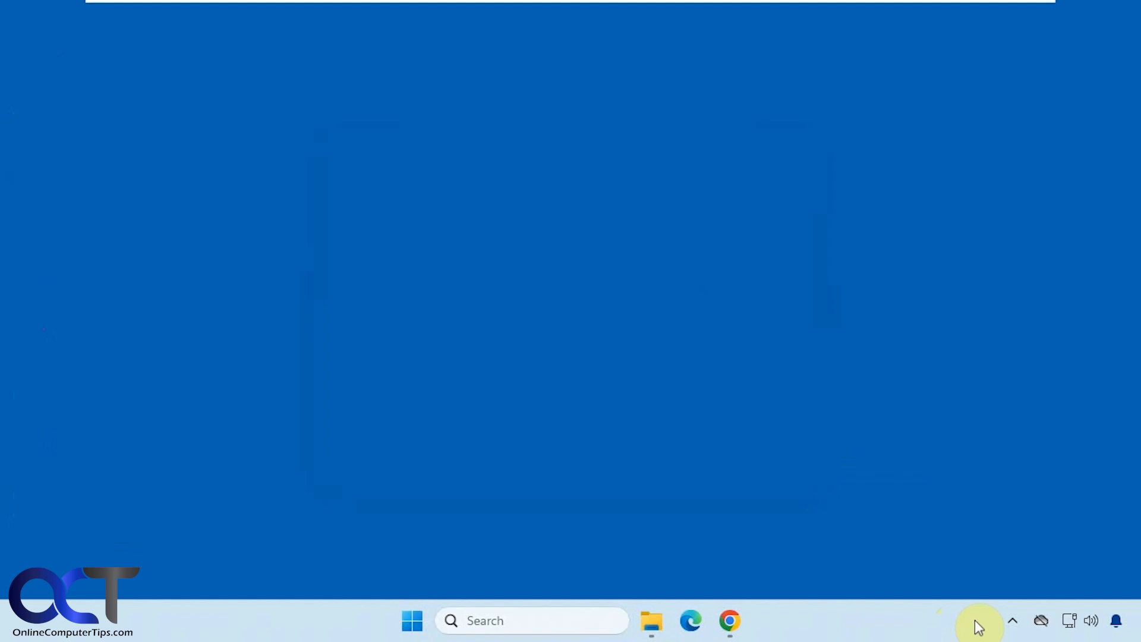
Step: Reopen Preferences from the AutoHideDesktopIcons icon in the tray overflow
{"action": "left_click", "coordinate": [1011, 620]}
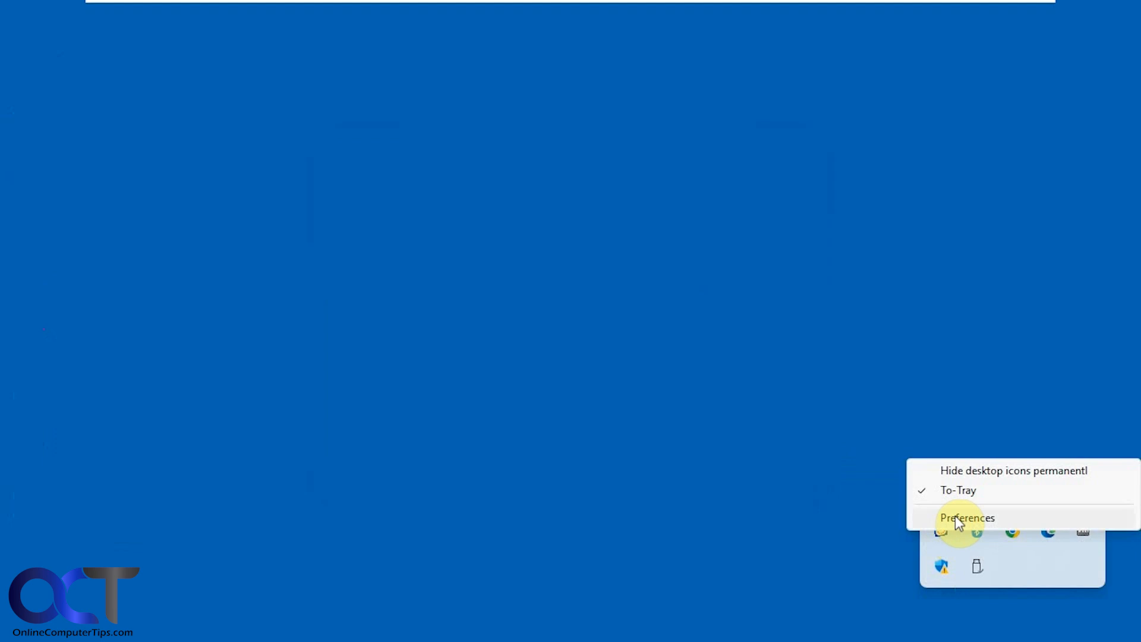
{"action": "left_click", "coordinate": [967, 517]}
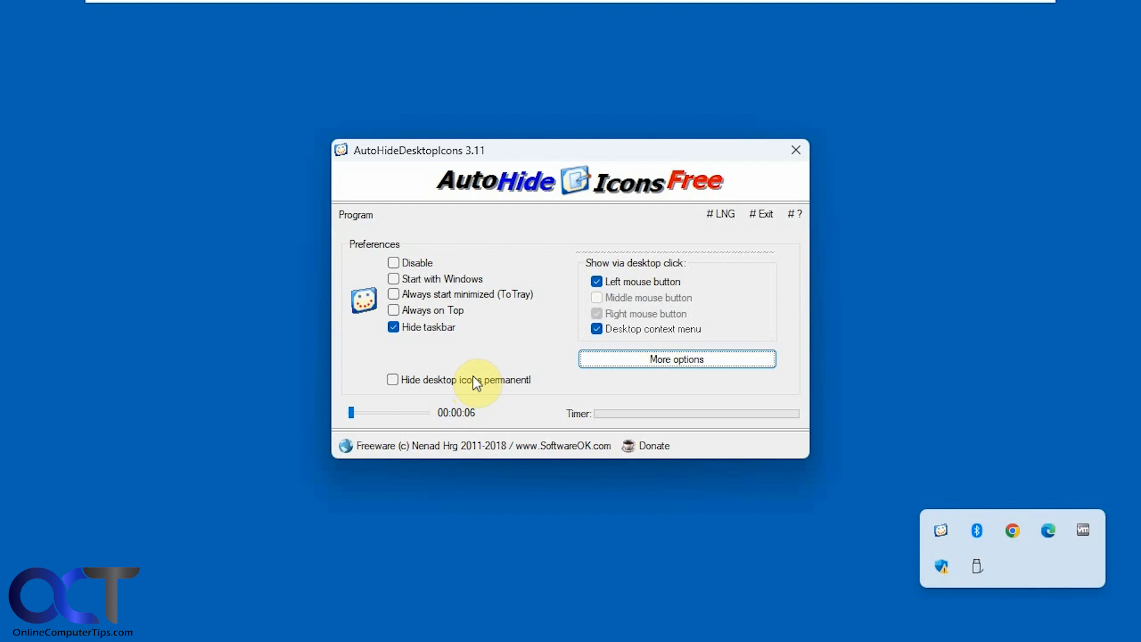
Step: Exit via # Exit restoring the desktop icons, then bring File Explorer's folder back into view
{"action": "left_click", "coordinate": [764, 214]}
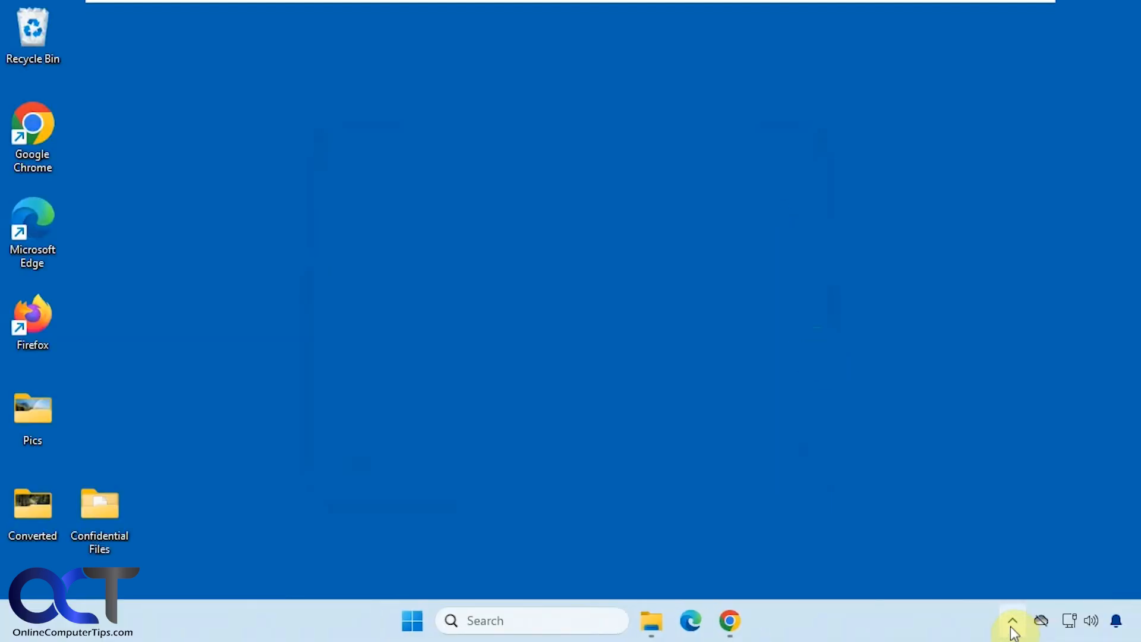
{"action": "left_click", "coordinate": [1013, 622]}
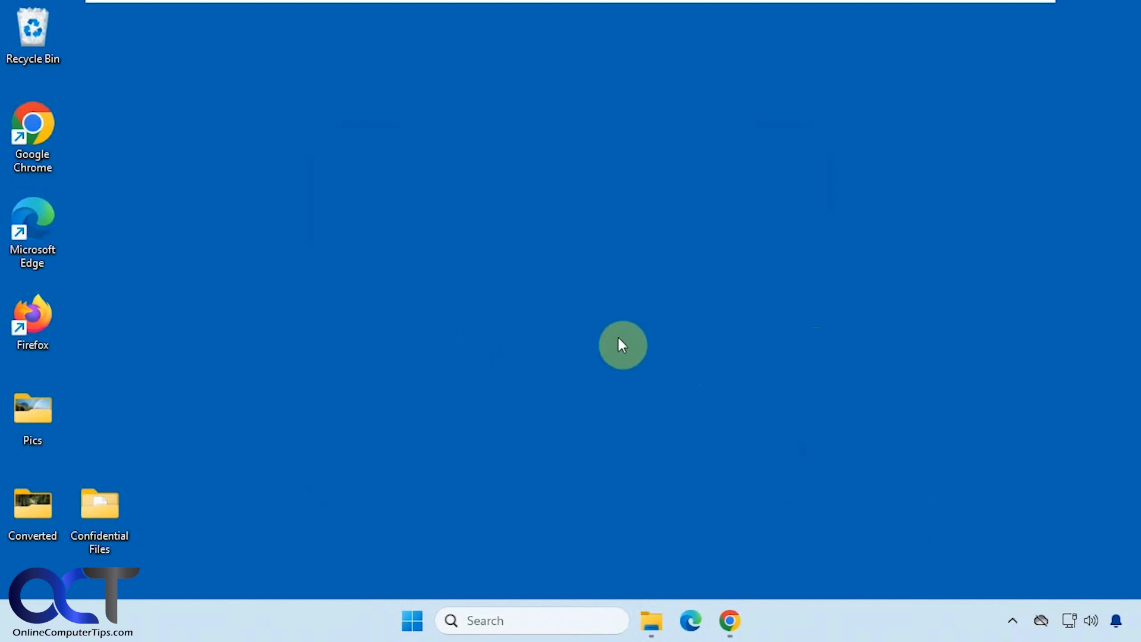
{"action": "mouse_move", "coordinate": [640, 464]}
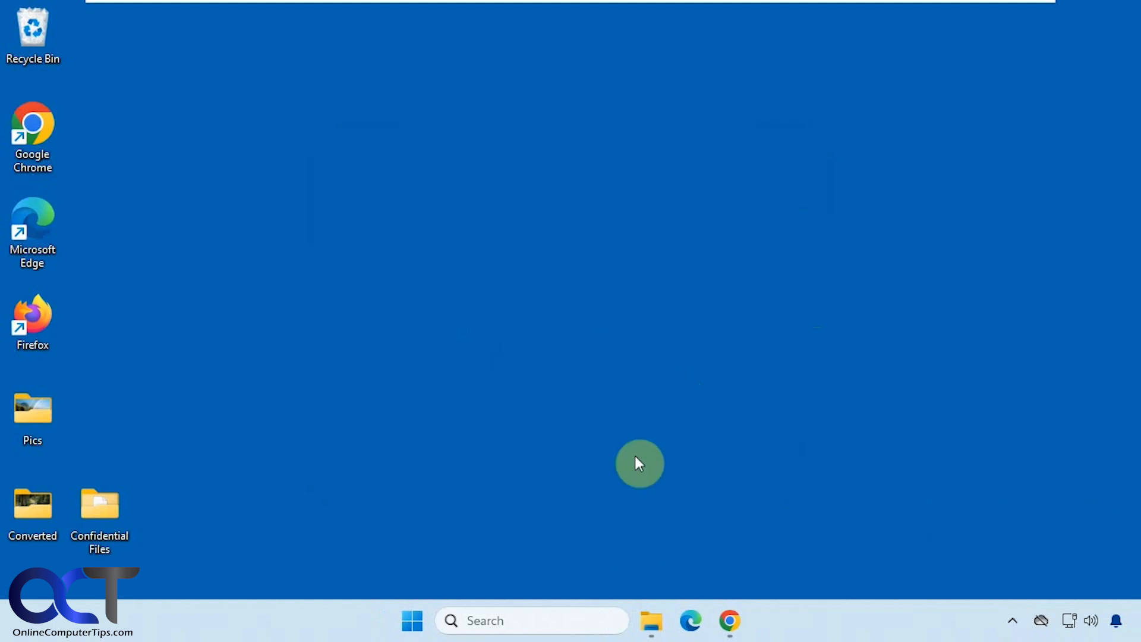
{"action": "left_click", "coordinate": [651, 621]}
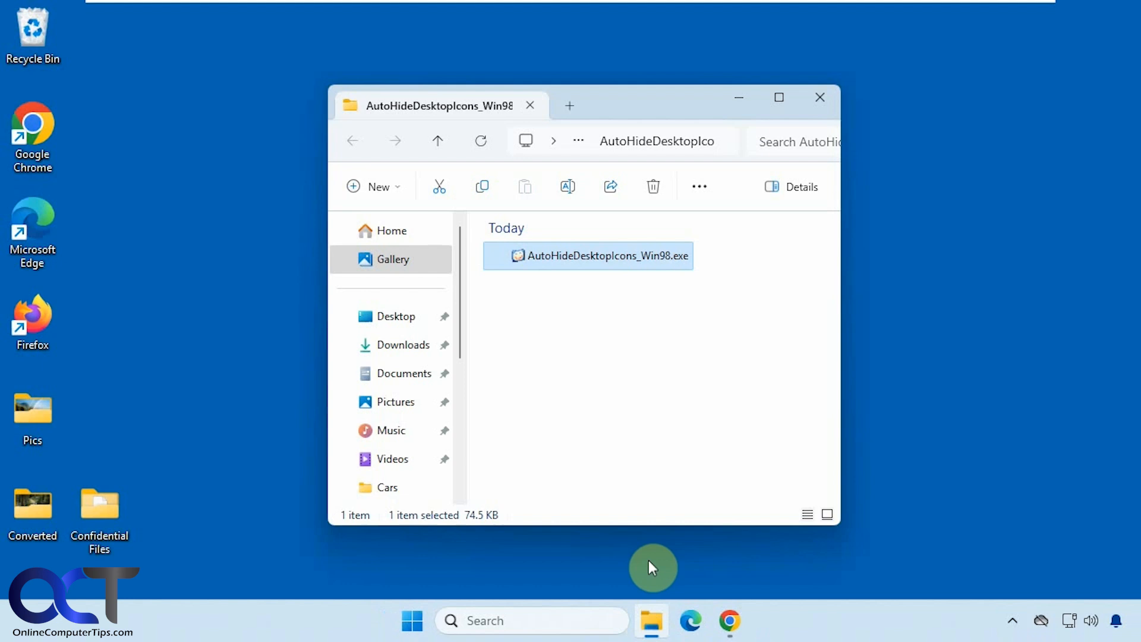
{"action": "mouse_move", "coordinate": [626, 377]}
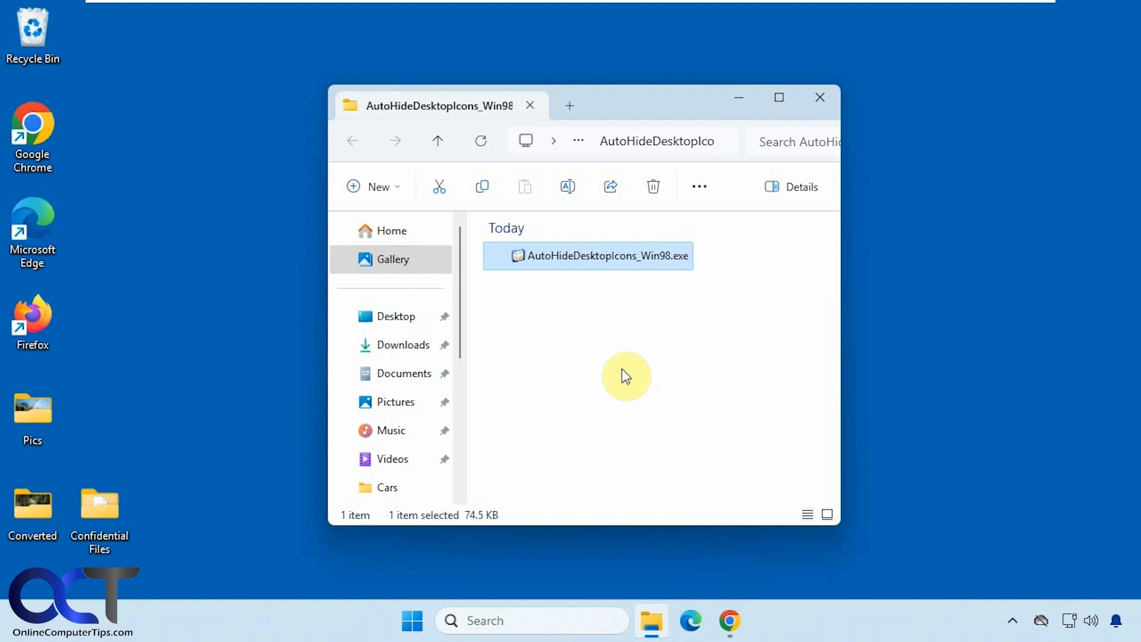